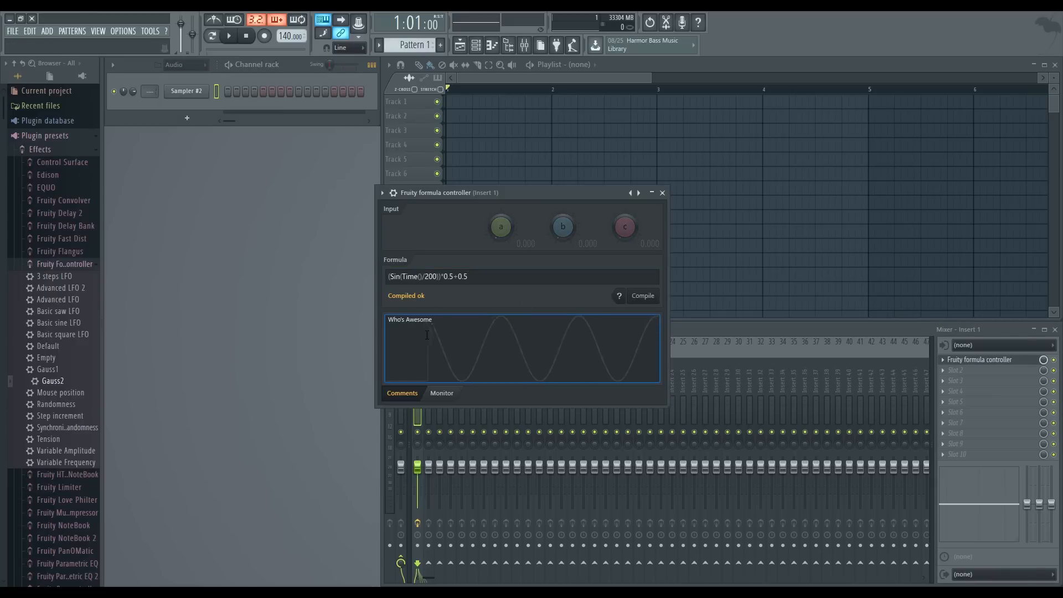
Step: Enter the text 'I'm awesome' while the basic a+b+c addition preset is showing
{"action": "type", "text": "I'm awesome"}
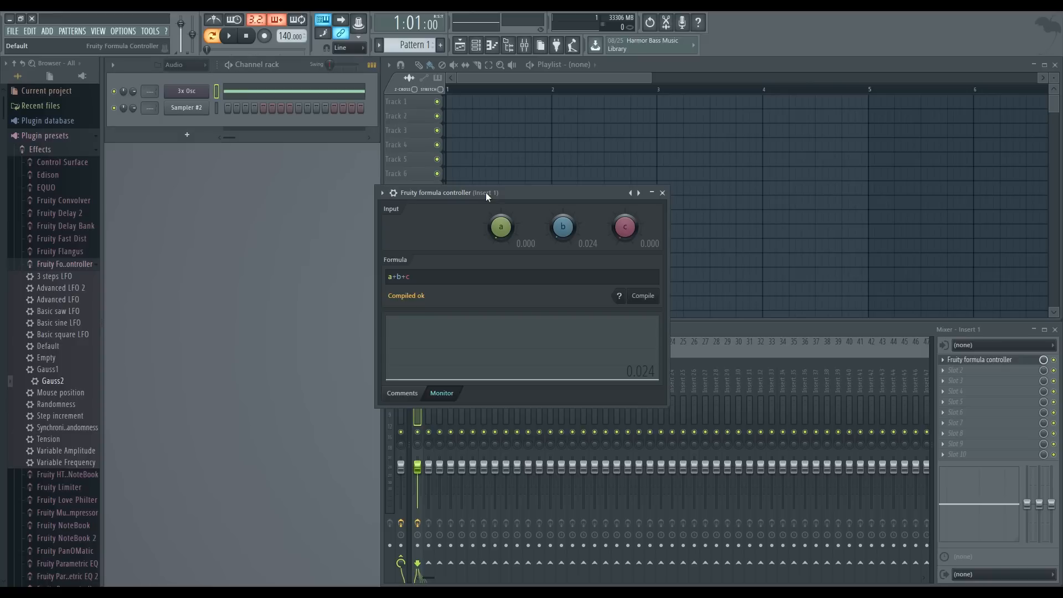
Step: Read the Comments notes on the addition formula, return to the Monitor graph and select the channel
{"action": "left_click", "coordinate": [400, 393]}
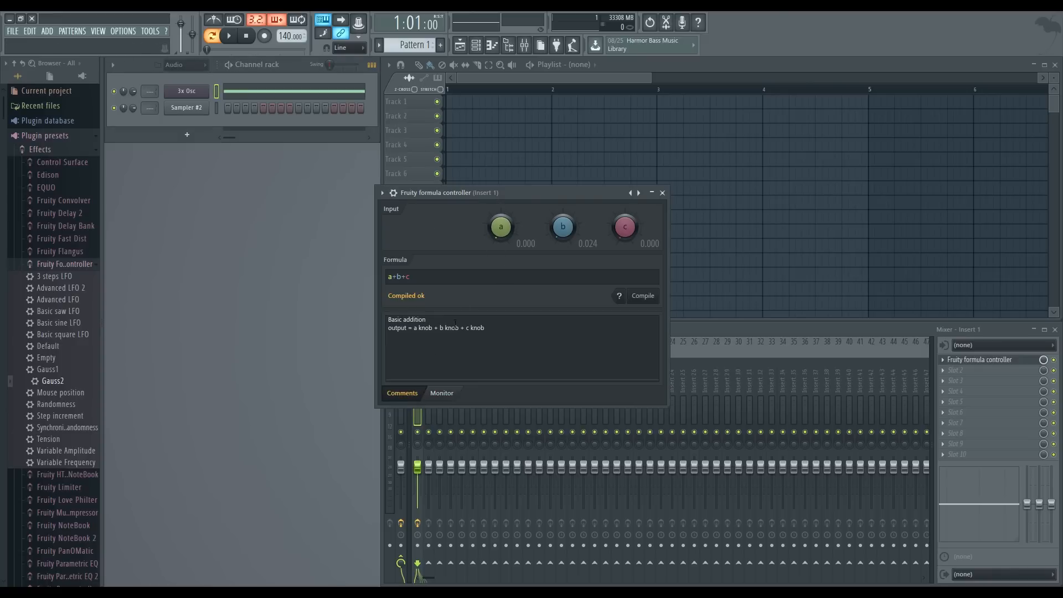
{"action": "left_click", "coordinate": [441, 393]}
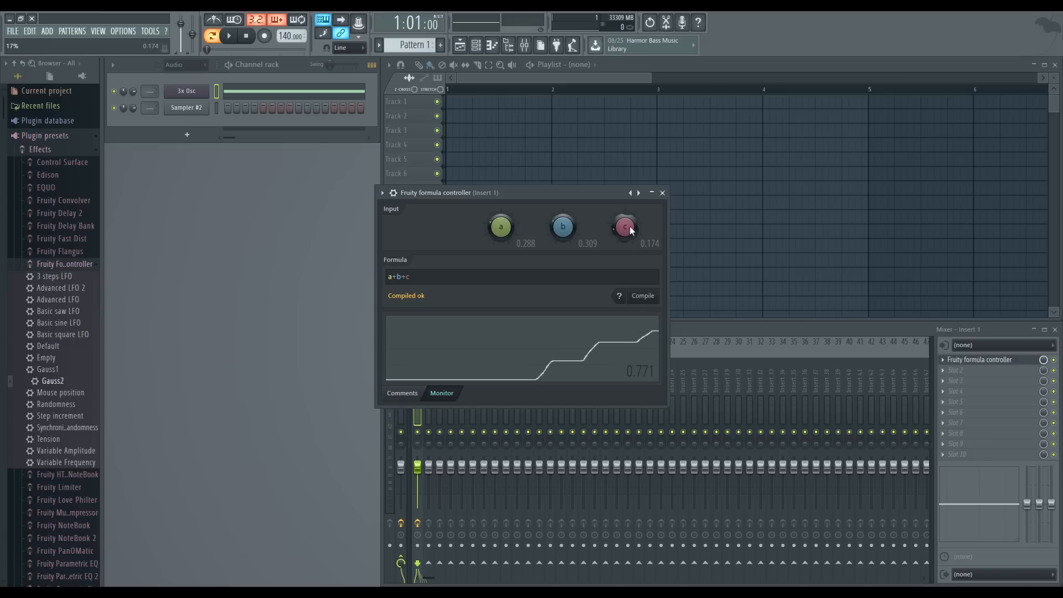
{"action": "left_click", "coordinate": [186, 90]}
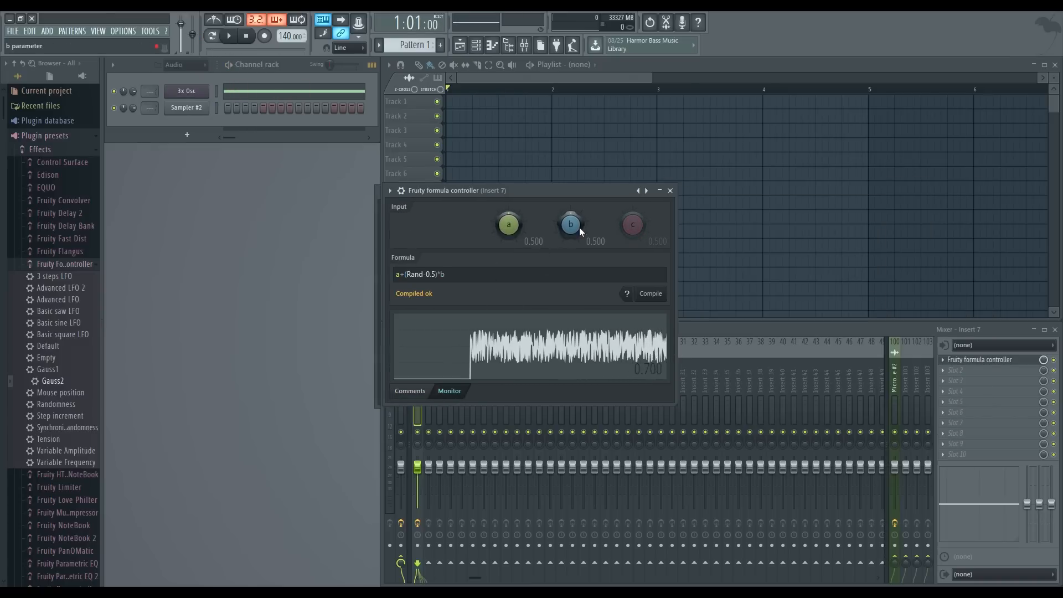
Step: Set knob a to 0.5 and knob b down to about 0.15 for narrow noise centred on 0.5
{"action": "left_click_drag", "start_coordinate": [570, 224], "coordinate": [570, 197]}
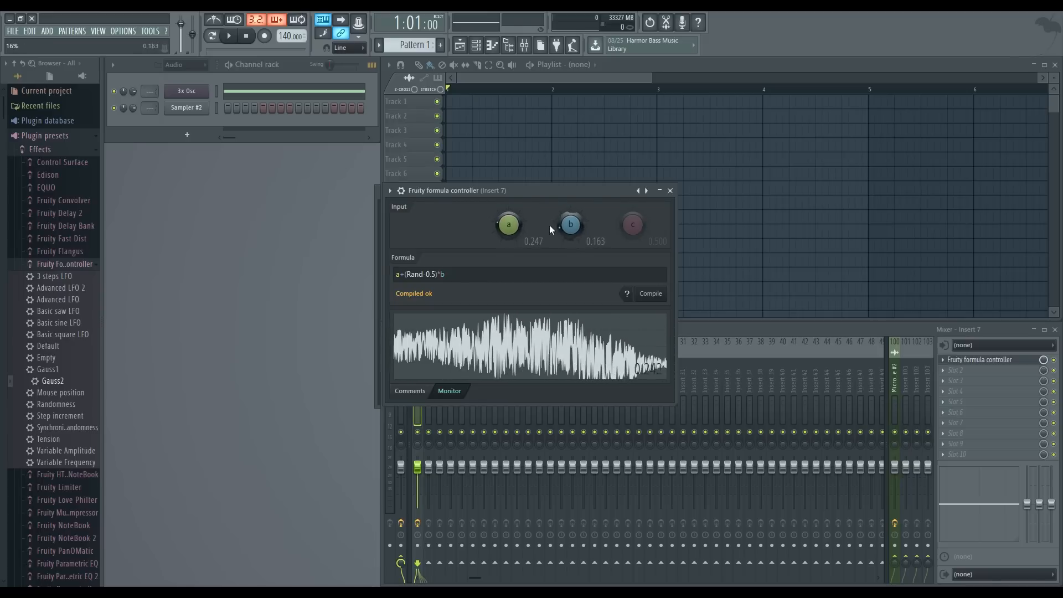
{"action": "left_click_drag", "start_coordinate": [508, 224], "coordinate": [509, 204]}
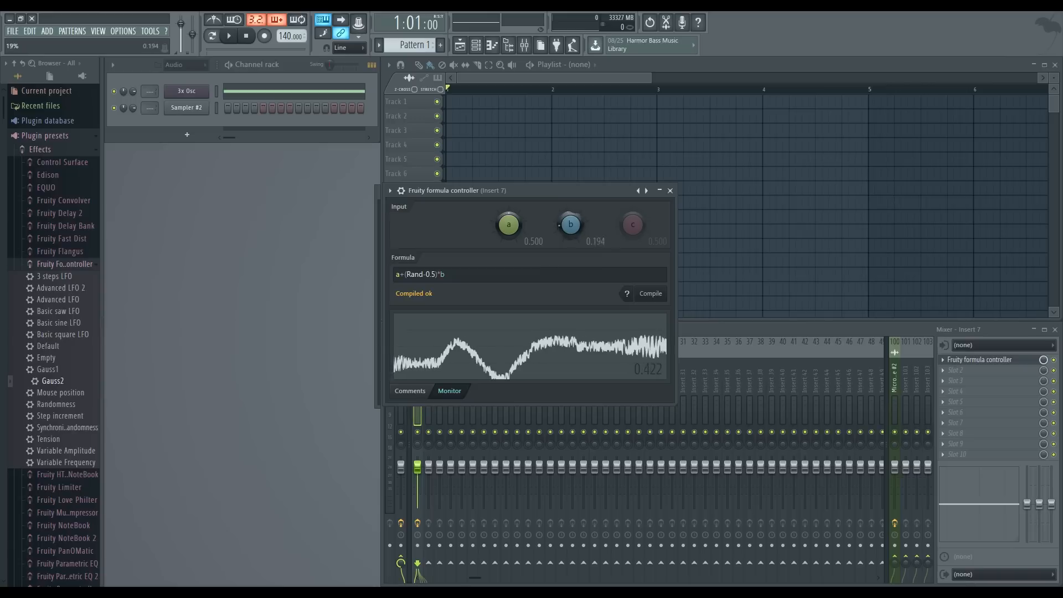
{"action": "left_click_drag", "start_coordinate": [571, 224], "coordinate": [570, 234]}
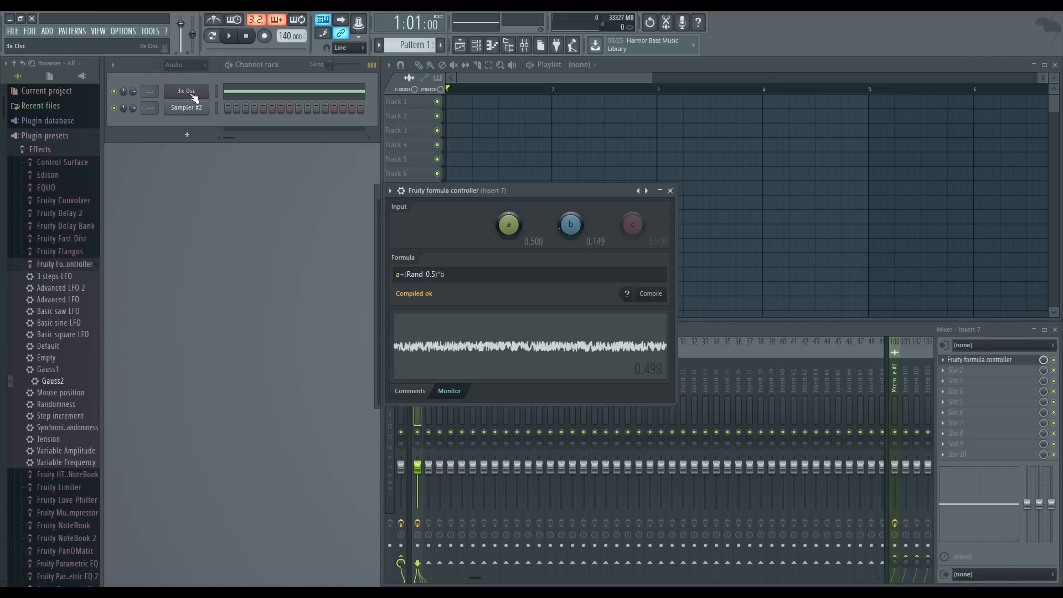
Step: Open the 3x Osc channel's plugin window and append '*0.1' to the formula
{"action": "left_click", "coordinate": [186, 91]}
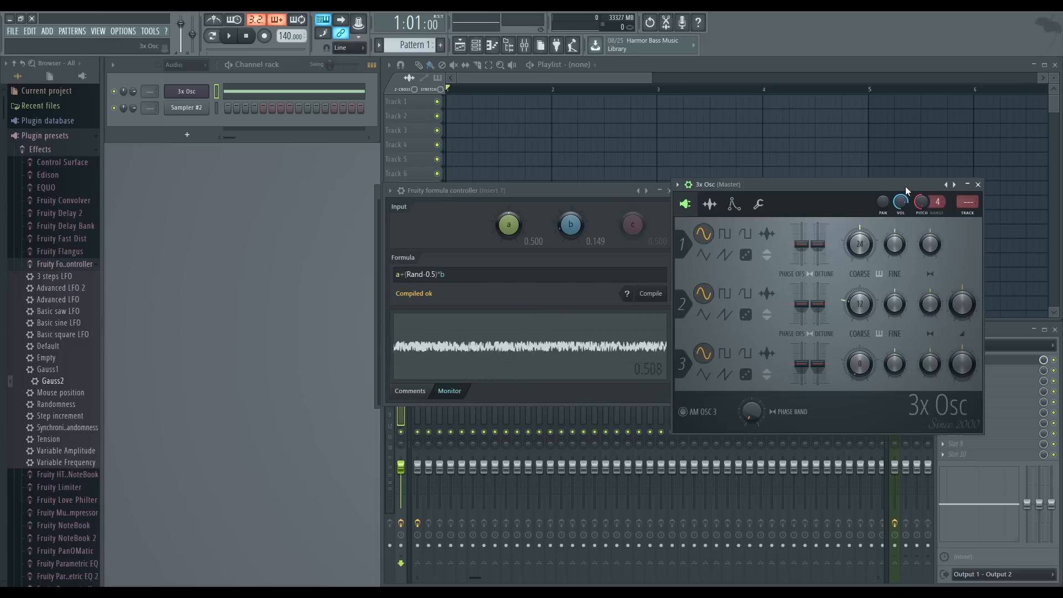
{"action": "type", "text": "*0.1"}
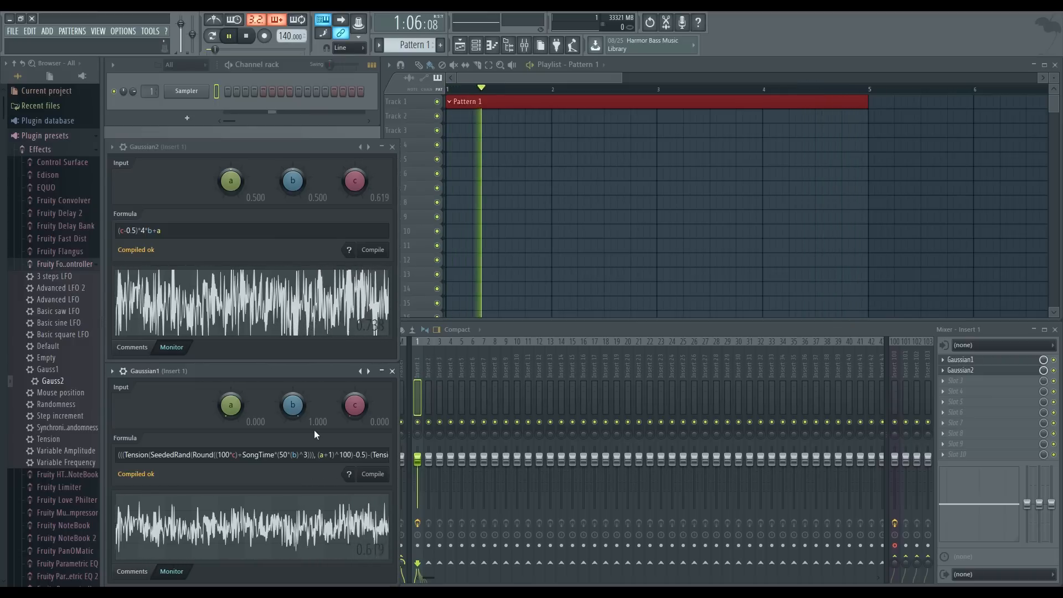
Step: Adjust Gaussian2's c input down then up while the song plays
{"action": "left_click_drag", "start_coordinate": [354, 180], "coordinate": [354, 193]}
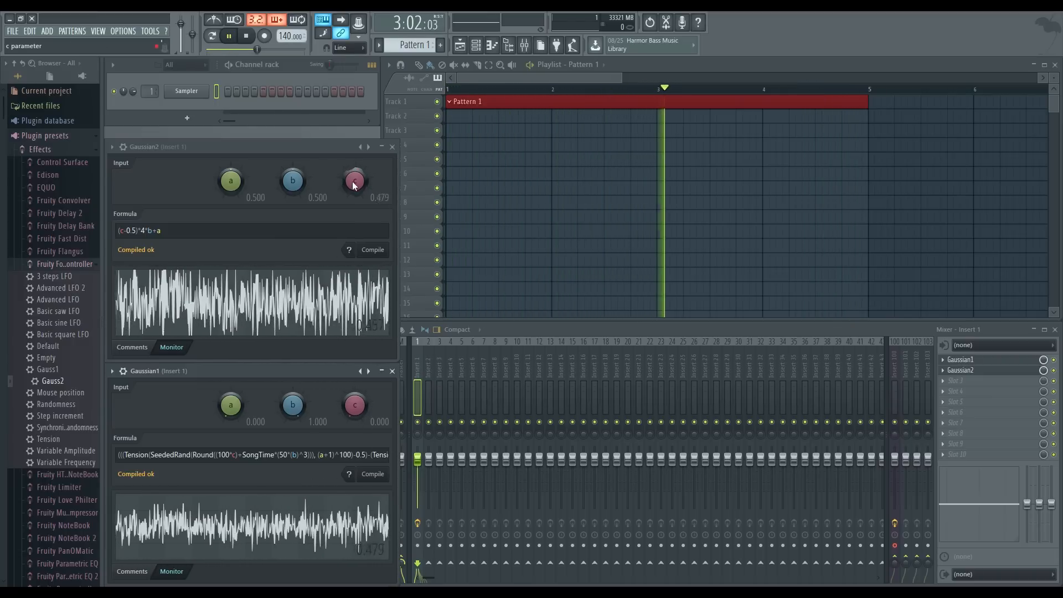
{"action": "left_click_drag", "start_coordinate": [353, 180], "coordinate": [353, 163]}
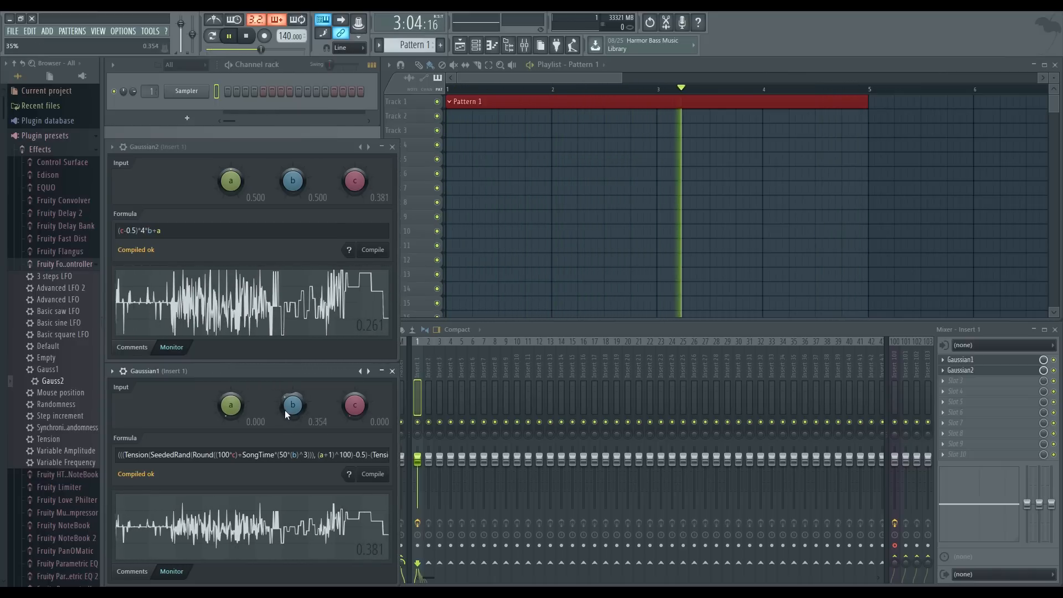
Step: Set Gaussian1's b input to 1.0 and its c input to about 0.78 for dense noise
{"action": "left_click_drag", "start_coordinate": [292, 405], "coordinate": [292, 380]}
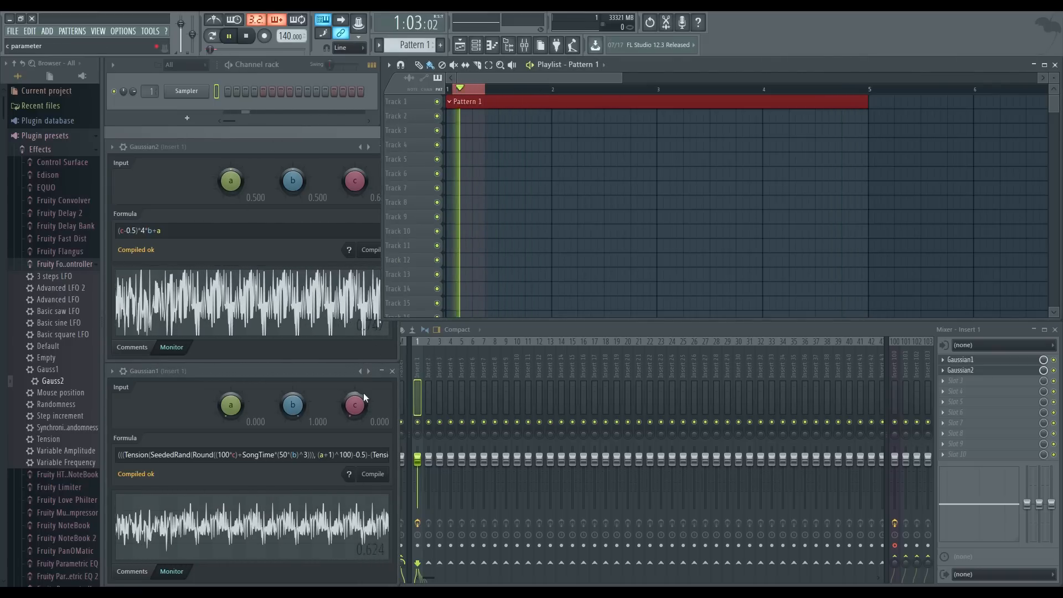
{"action": "left_click_drag", "start_coordinate": [354, 405], "coordinate": [354, 397]}
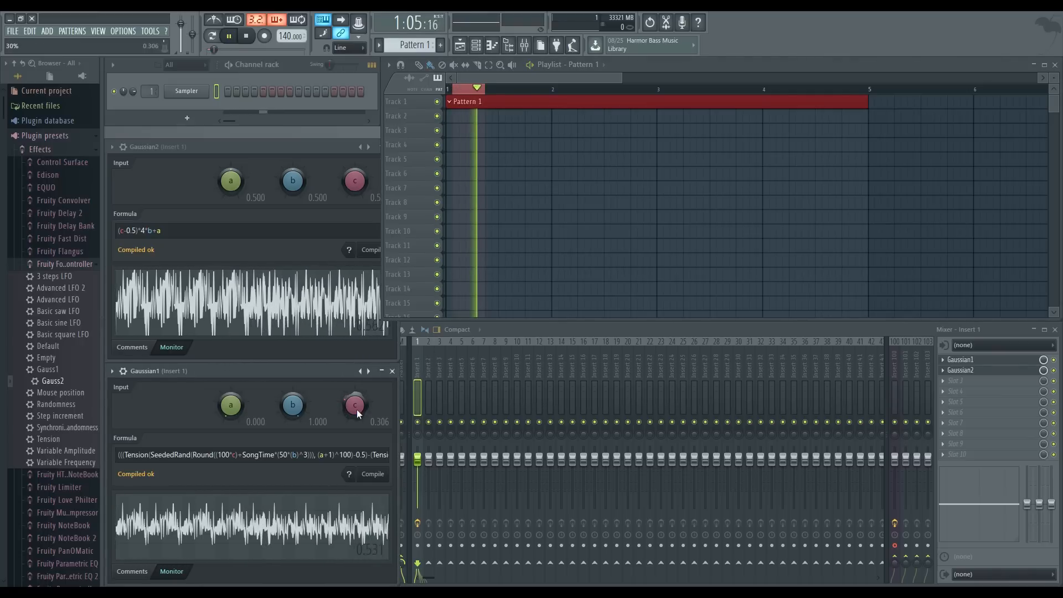
{"action": "left_click_drag", "start_coordinate": [354, 405], "coordinate": [355, 400]}
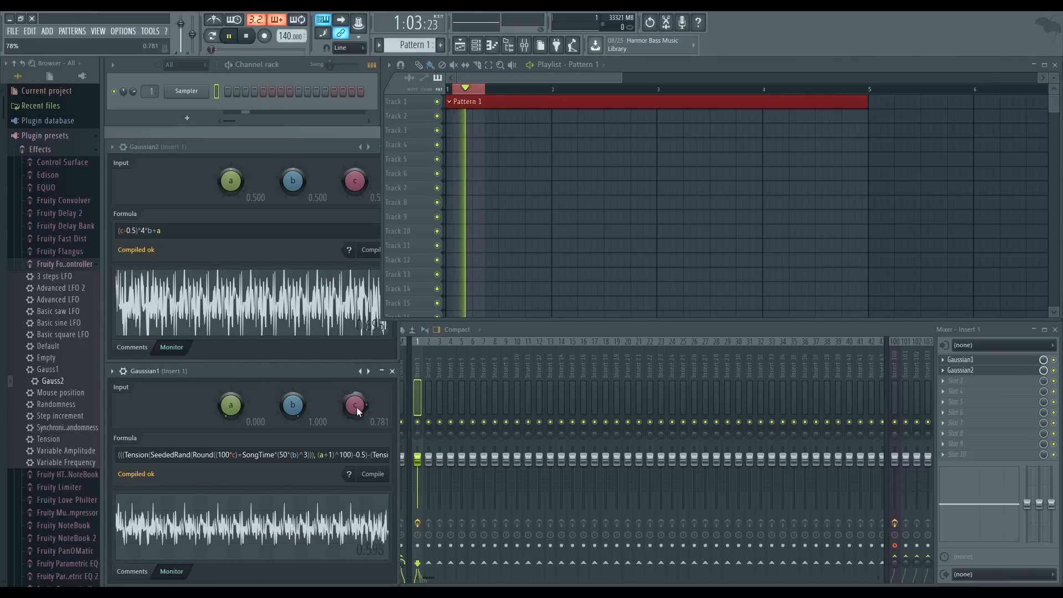